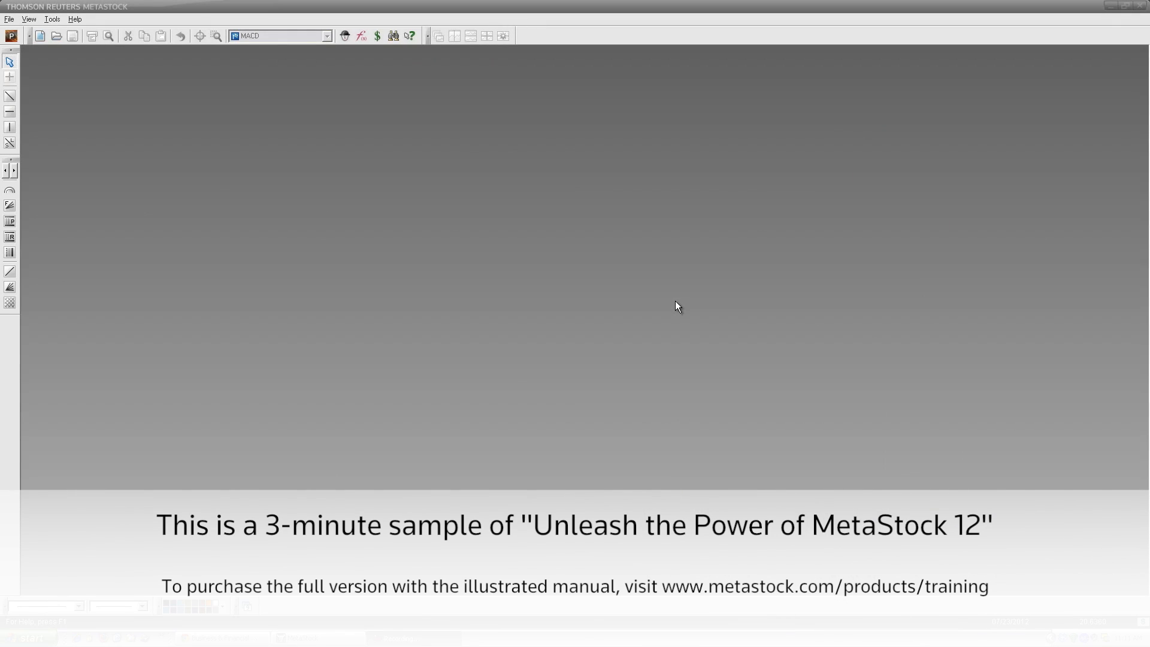
mouse_move(28, 54)
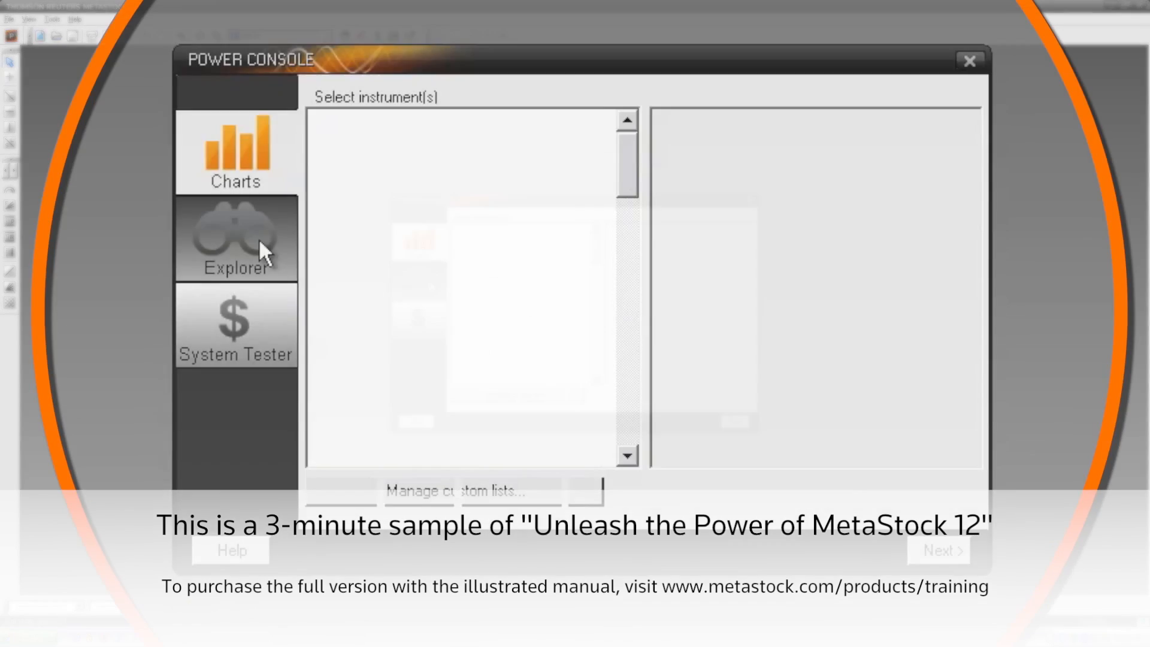
Start the Explorer and choose the 'Equis - MACD Buy Signal <R>' exploration, proceeding to list selection.
click(236, 238)
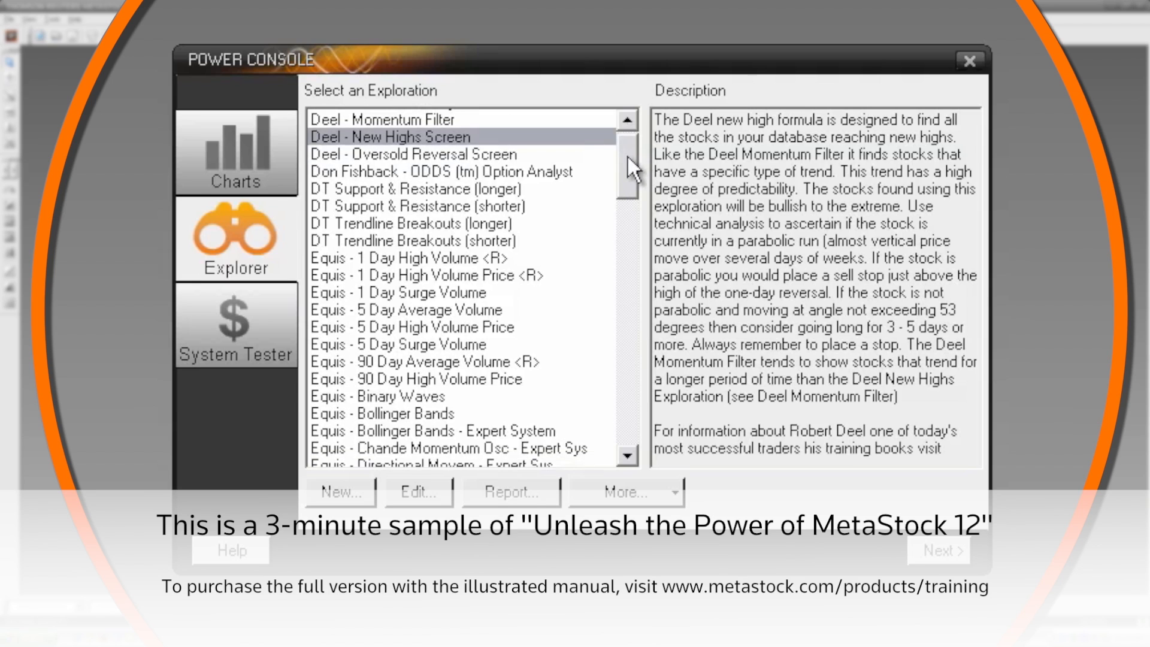
scroll(down, 3)
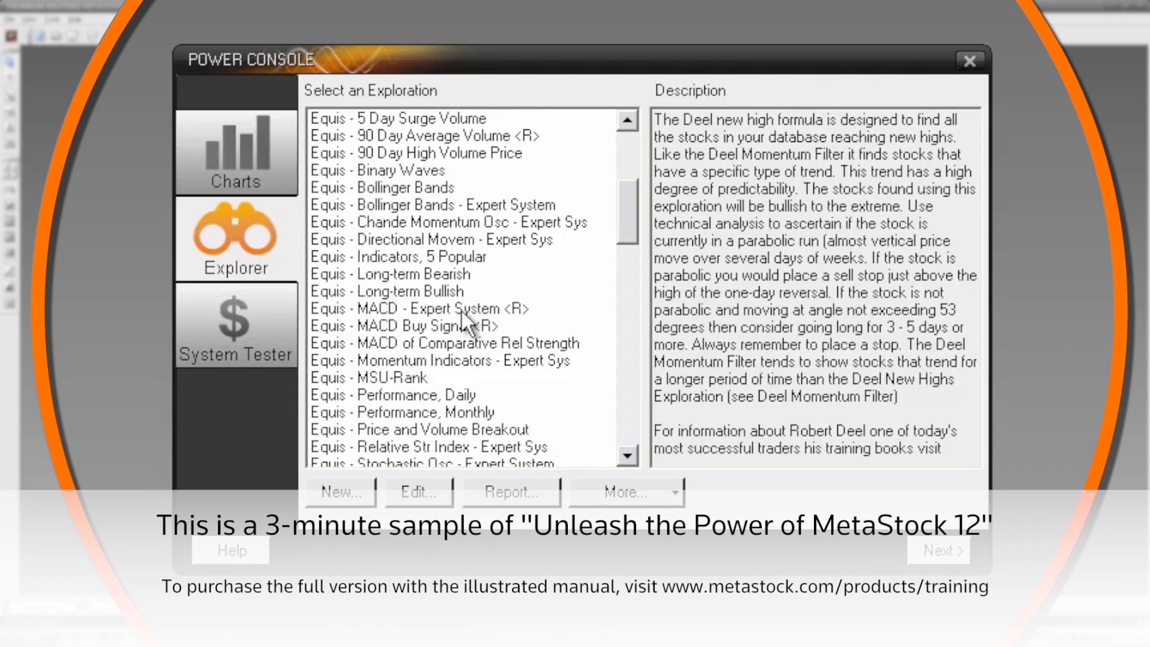
click(418, 326)
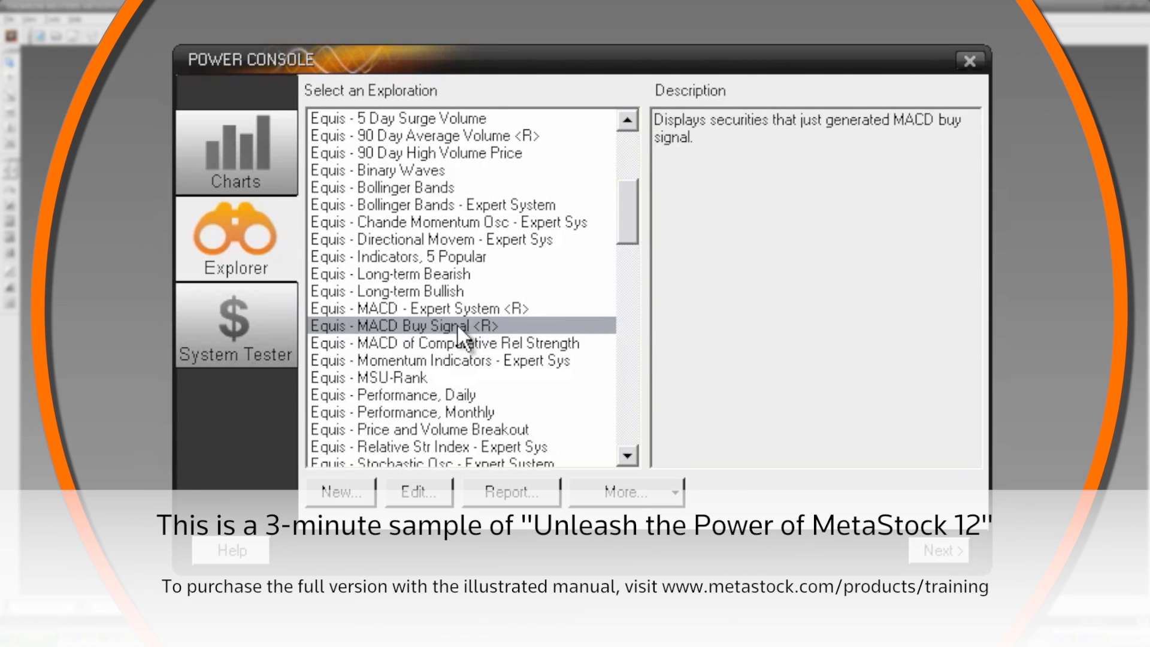
mouse_move(844, 514)
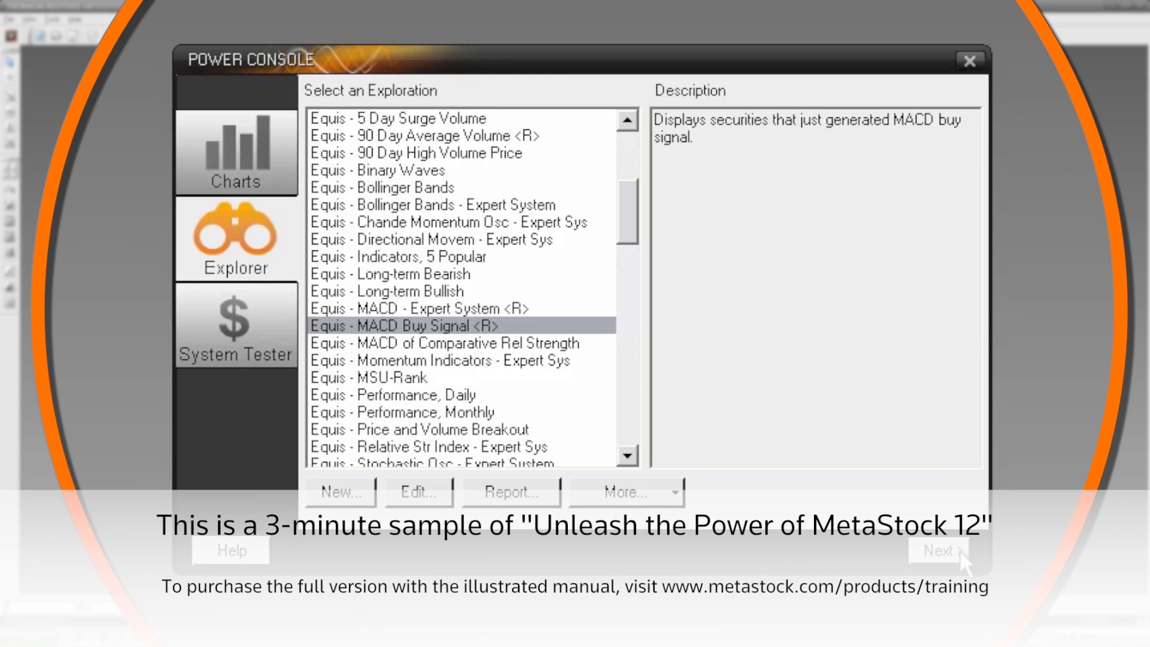
click(937, 551)
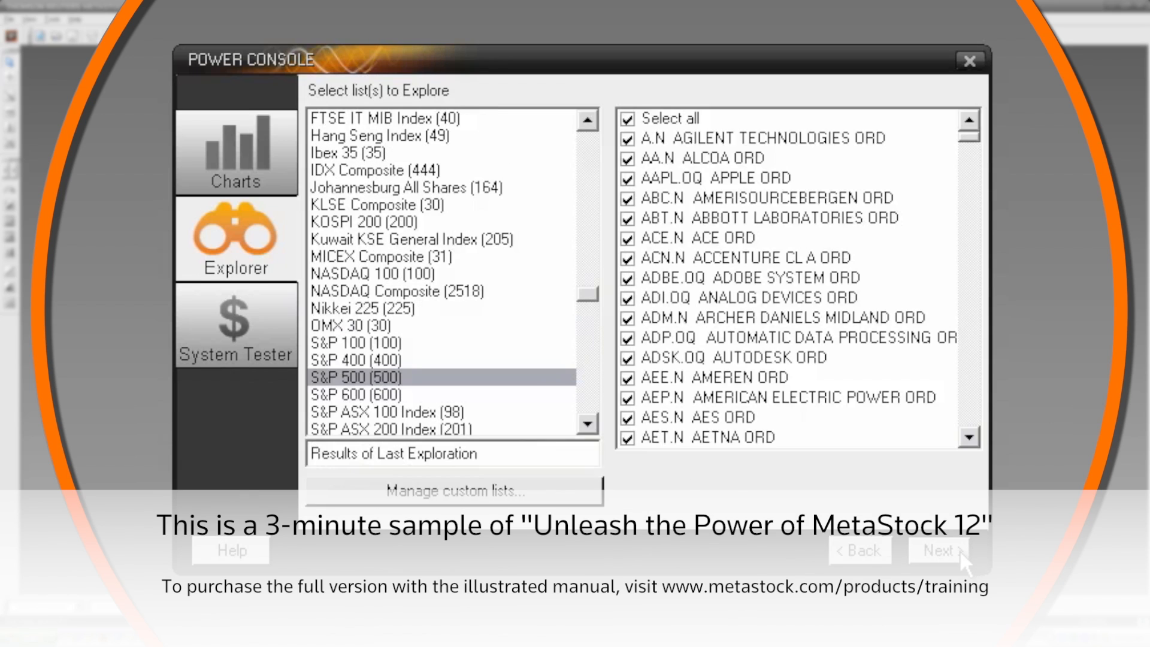
mouse_move(451, 158)
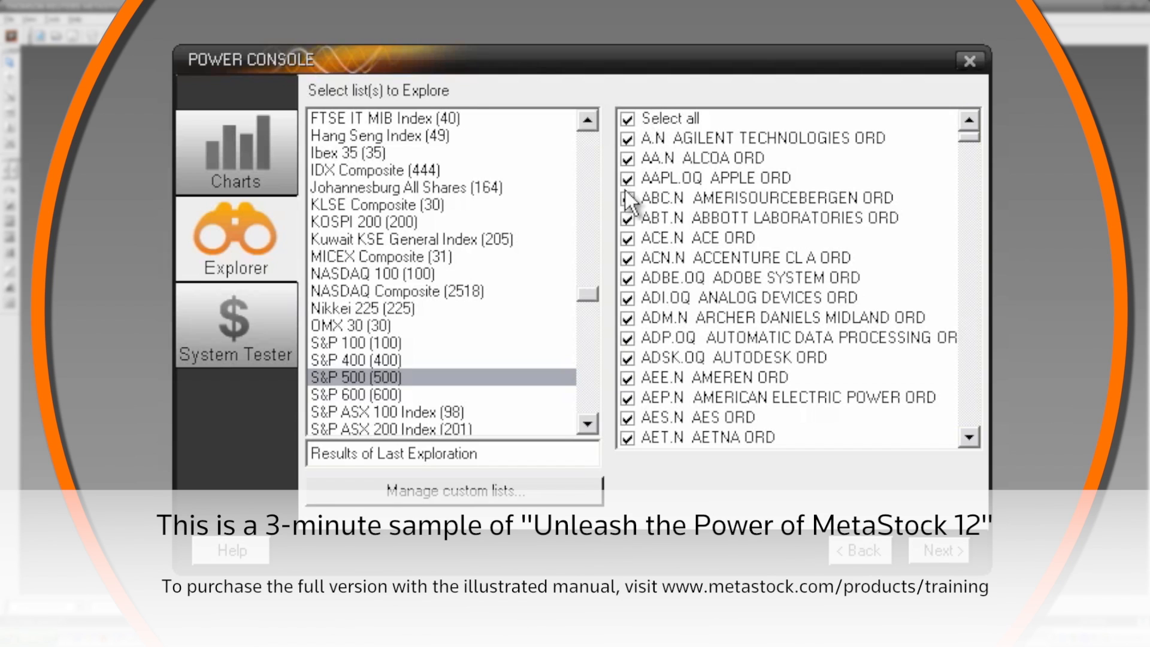
Select the S&P 500 (500) list and start the MACD Buy Signal exploration.
click(629, 198)
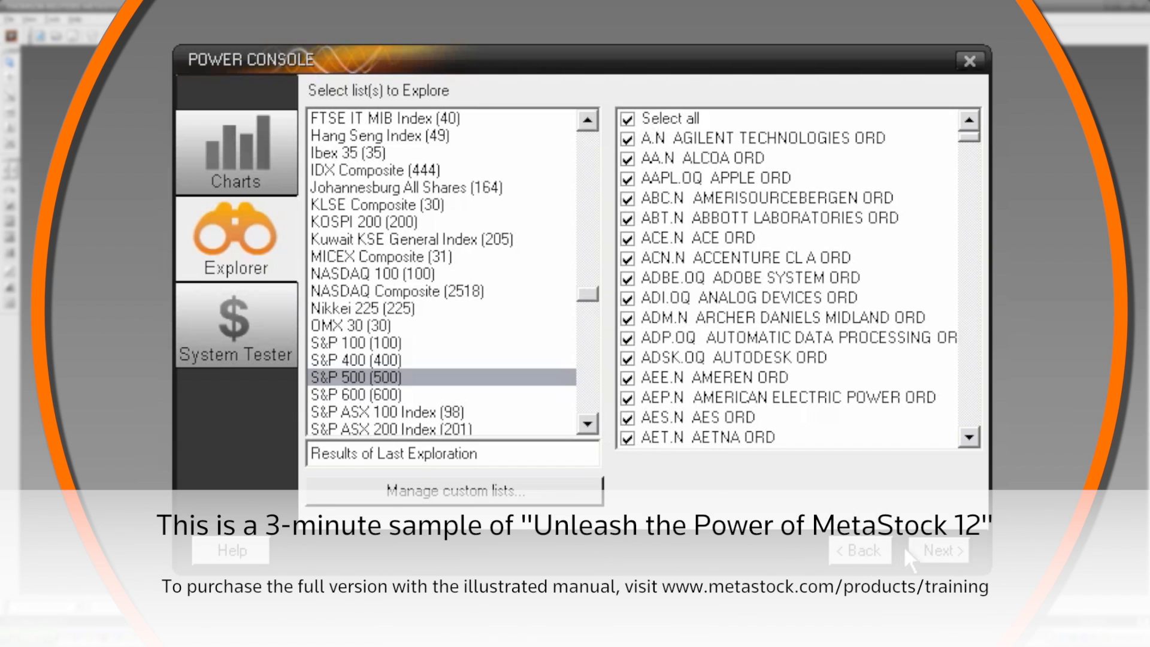
click(938, 551)
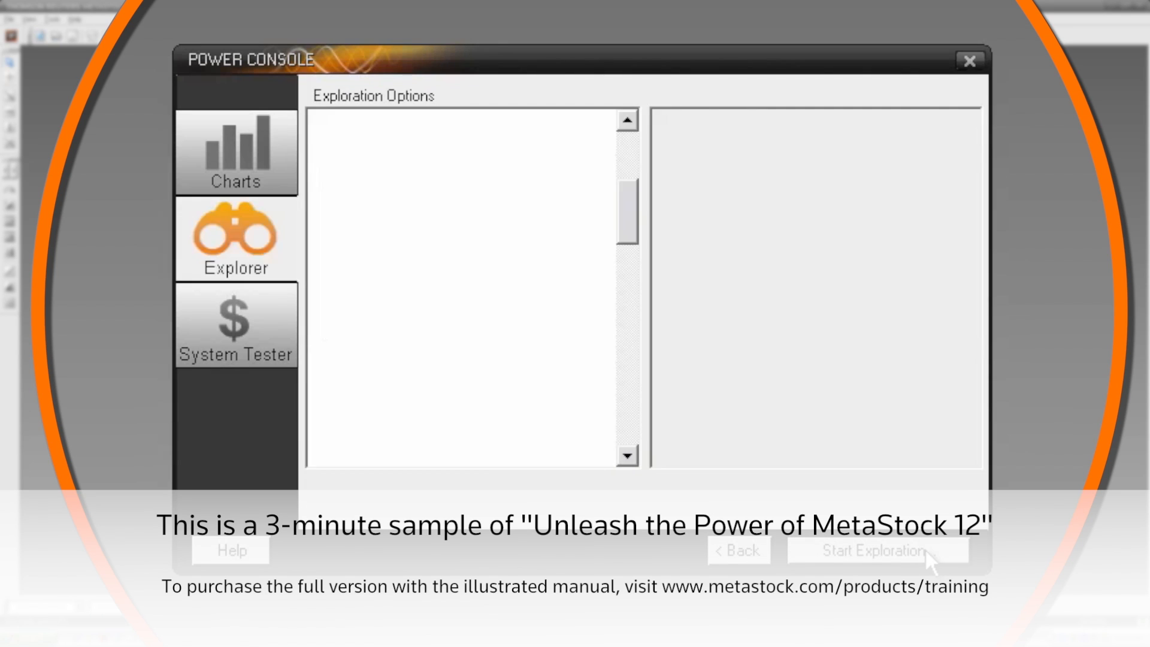
click(878, 550)
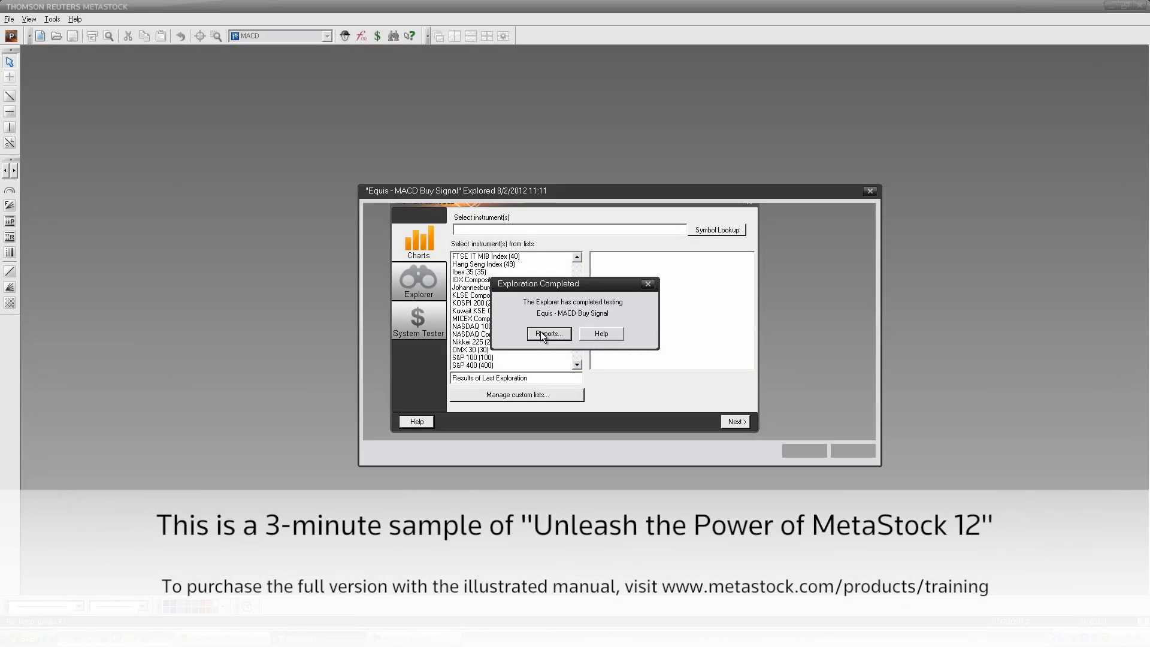
Request the report of MACD buy-signal results from the Exploration Completed notice.
click(547, 335)
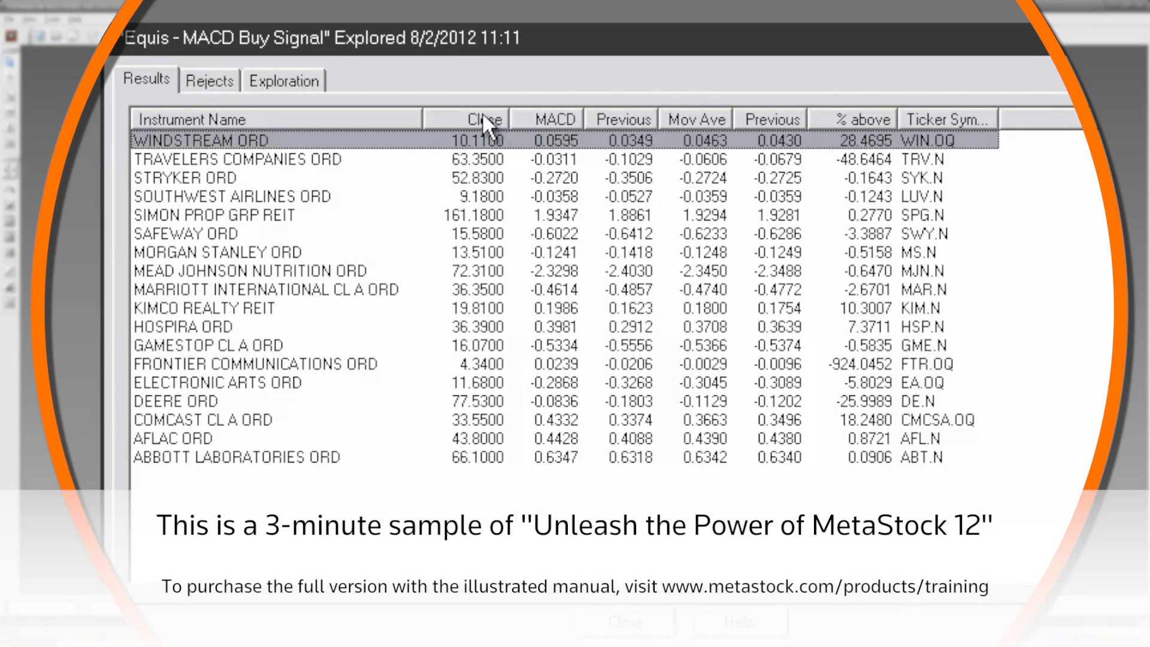
Try Close and MACD sorts, then order the results by % above, largest first.
click(478, 119)
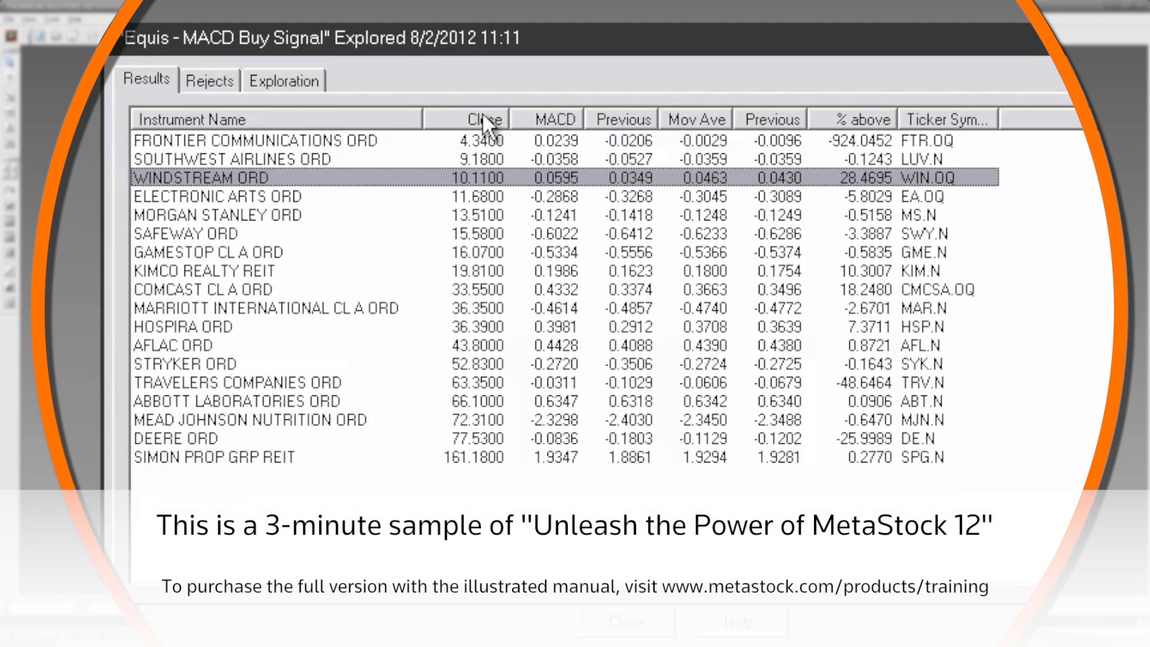
click(483, 119)
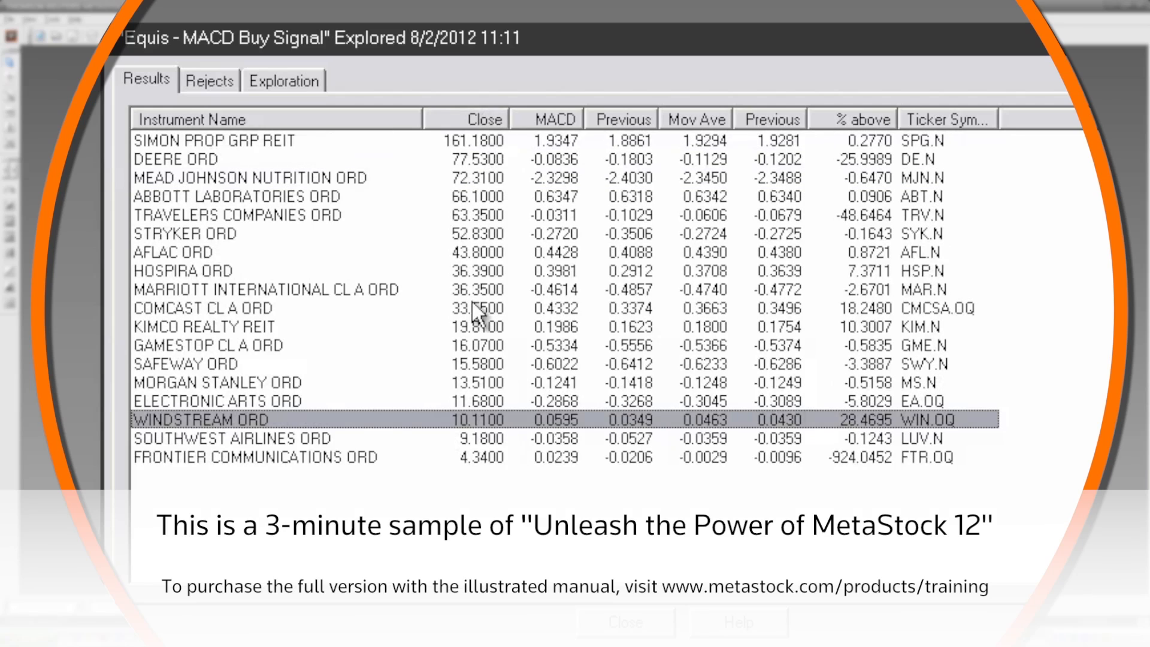
click(556, 119)
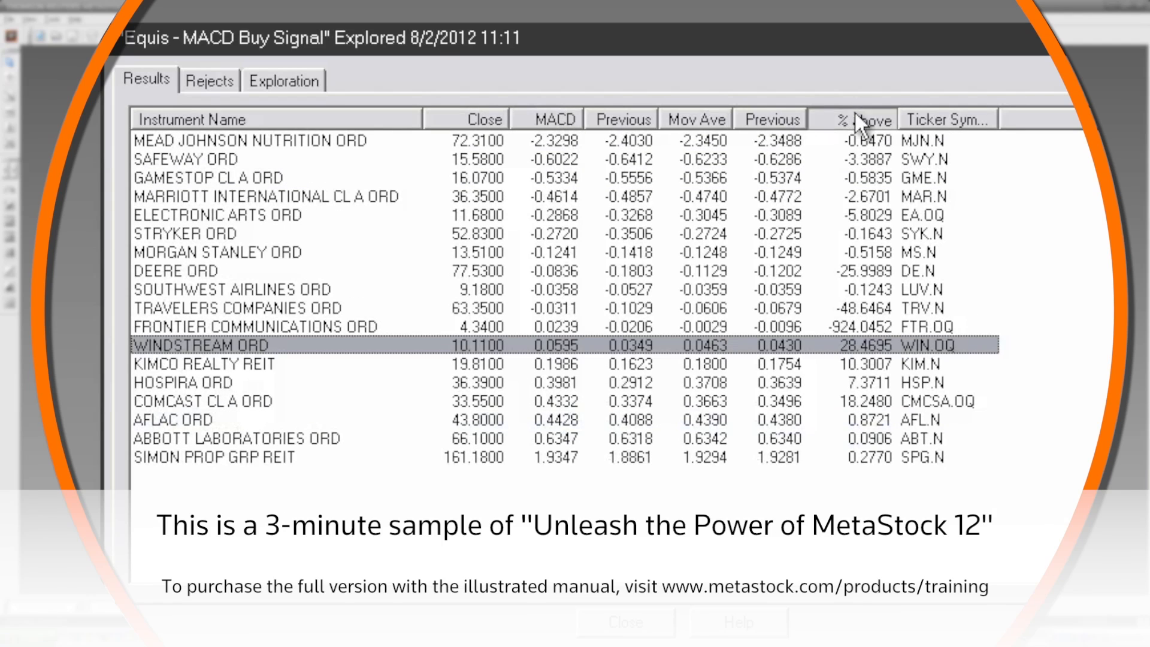
click(865, 118)
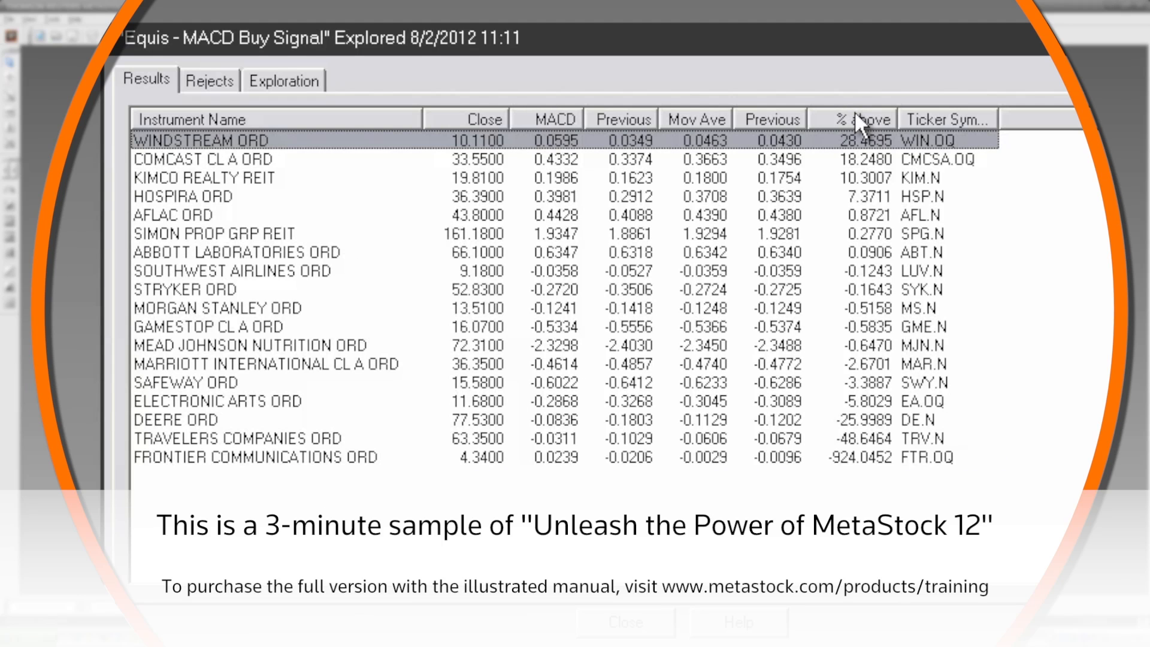